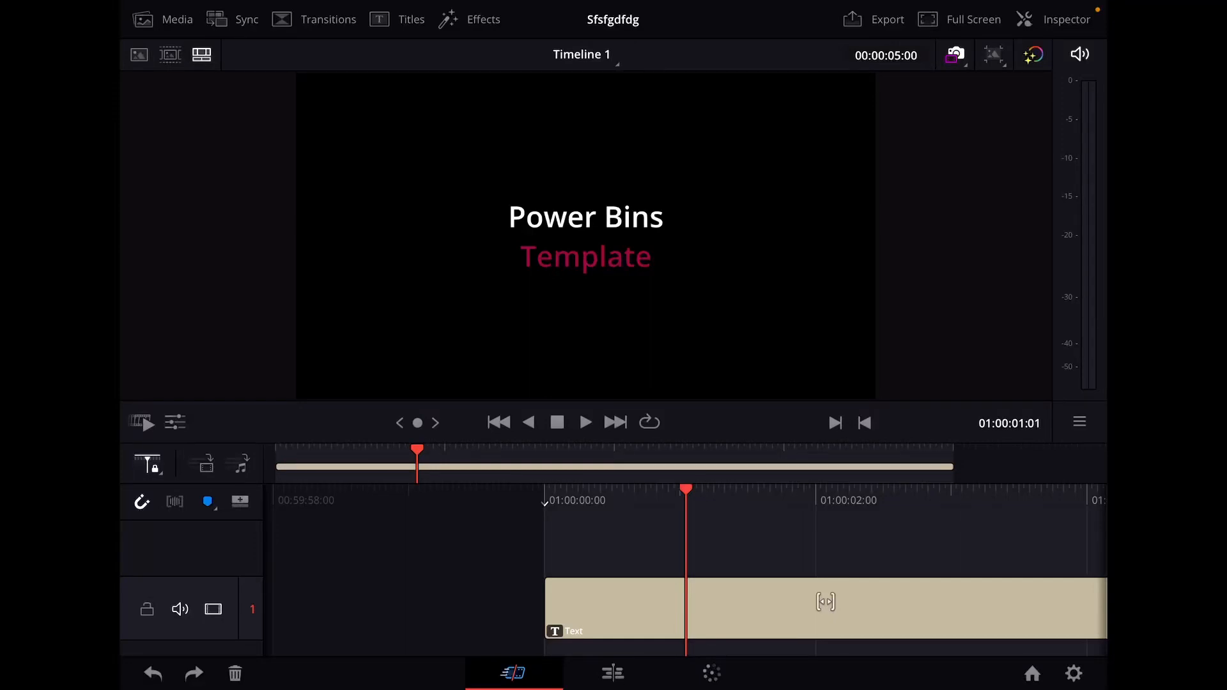
# Step: Switch from the Cut page to the Edit page for the Power Bins Template timeline
pyautogui.click(613, 673)
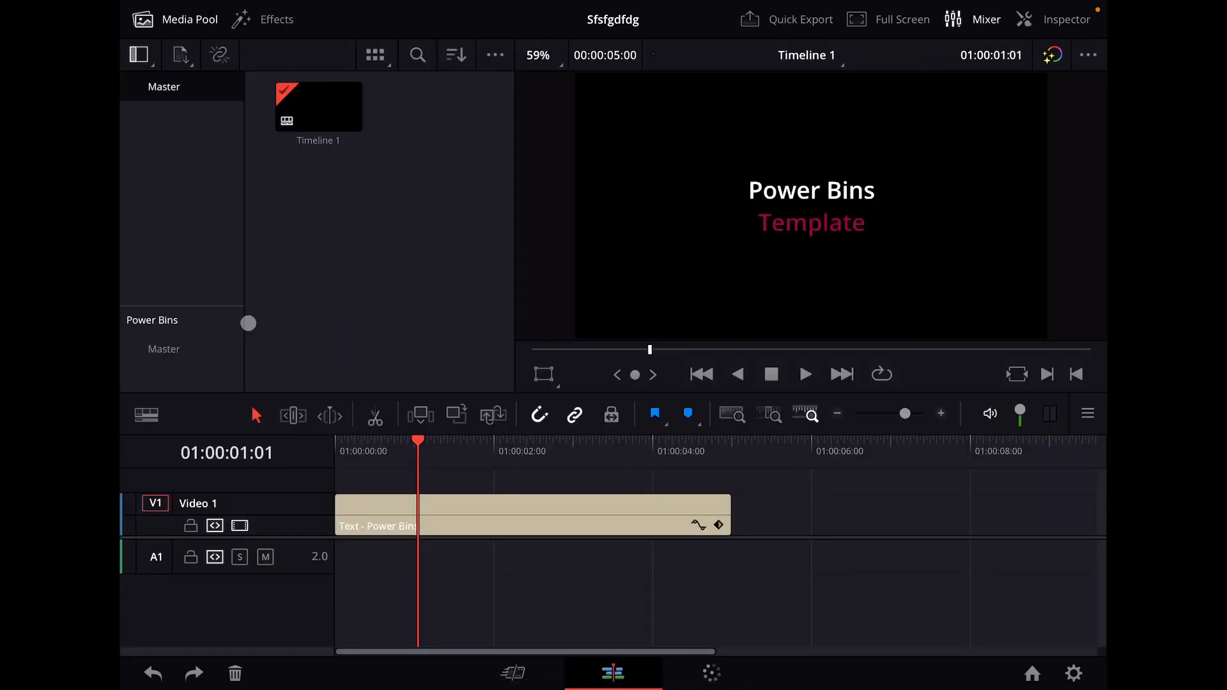
# Step: Open the empty Master bin under Power Bins in the Media Pool sidebar
pyautogui.click(163, 348)
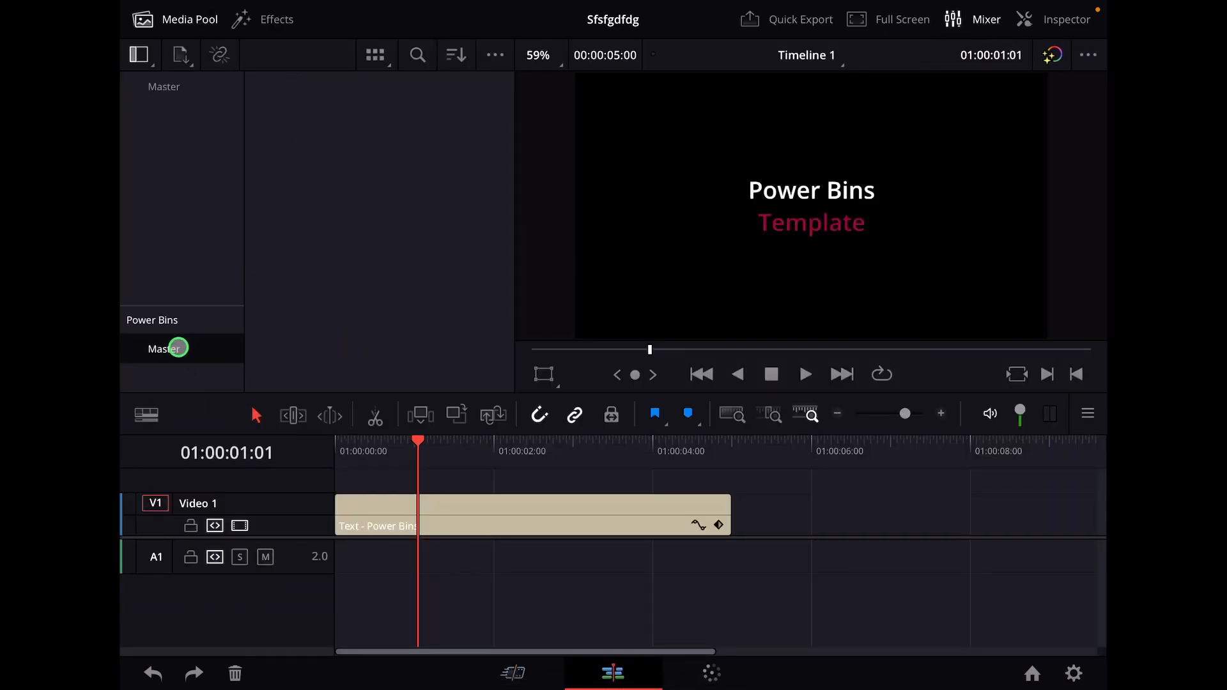
pyautogui.moveTo(352, 179)
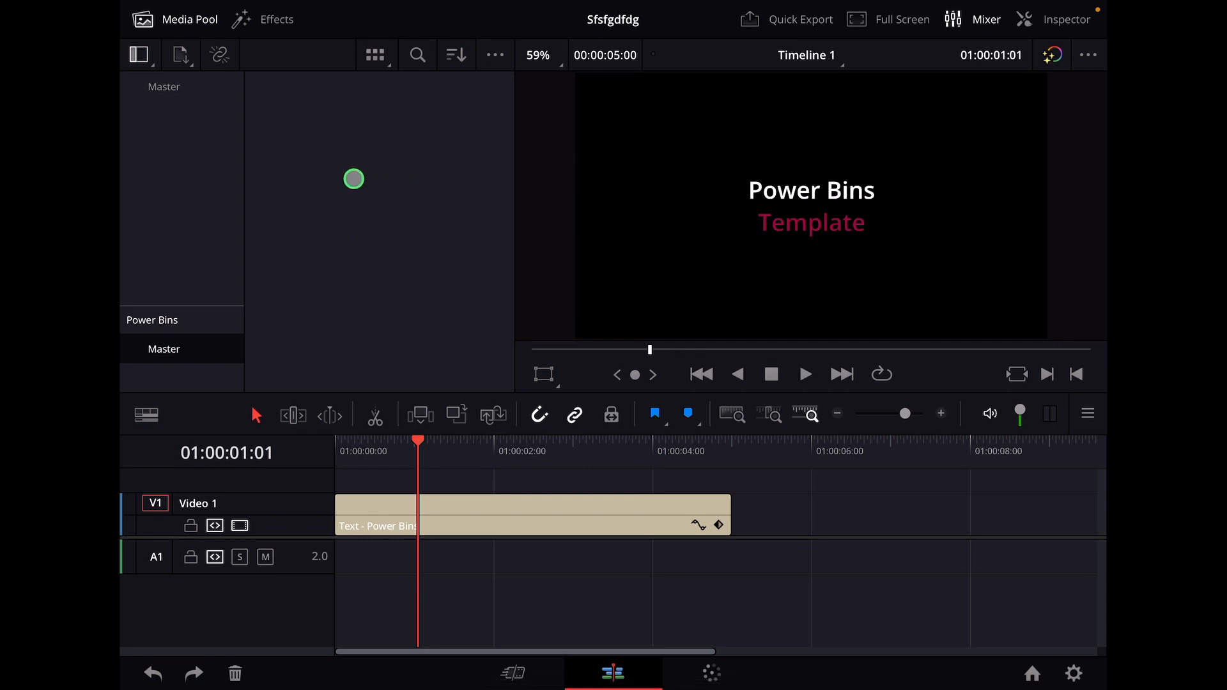
pyautogui.moveTo(313, 217)
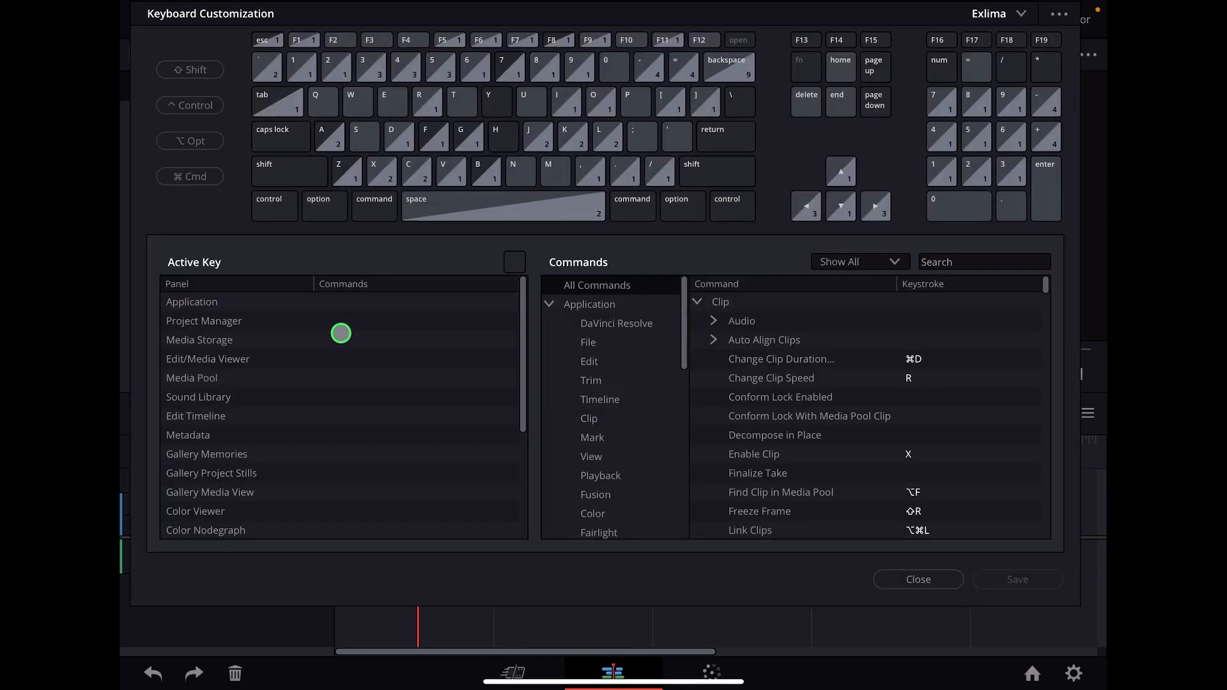
# Step: Search keyboard commands for 'Power b' and check the Show Power Bins shortcut
pyautogui.click(983, 261)
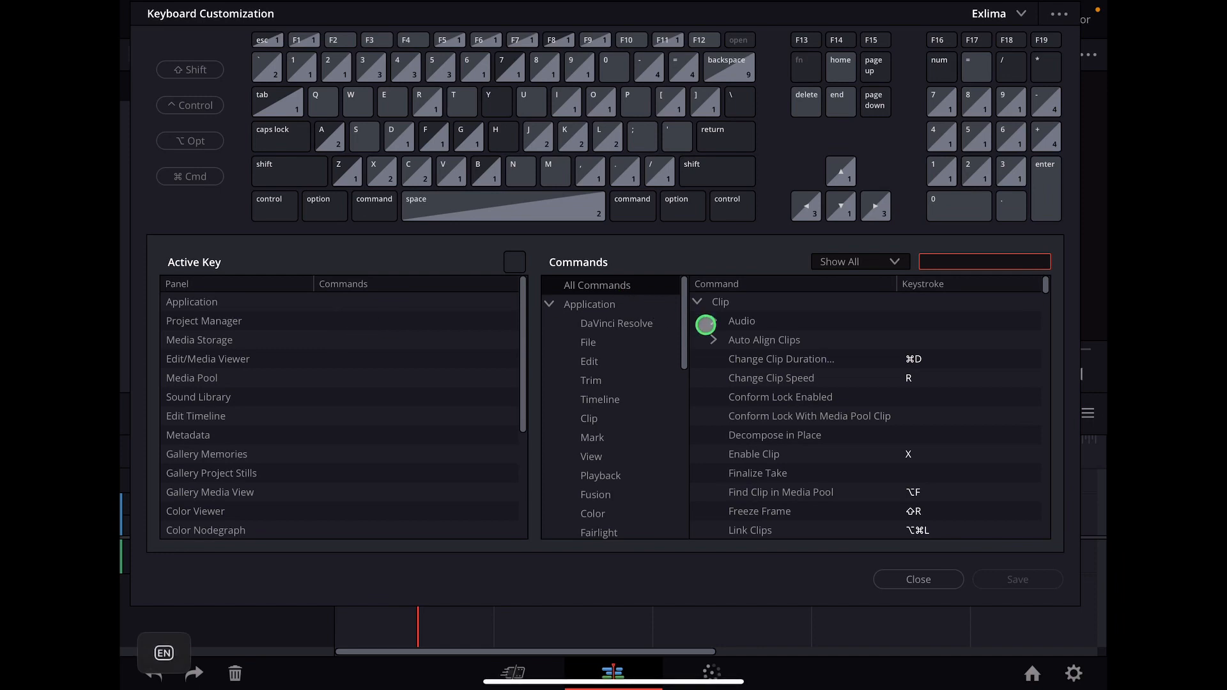
pyautogui.write('Power b')
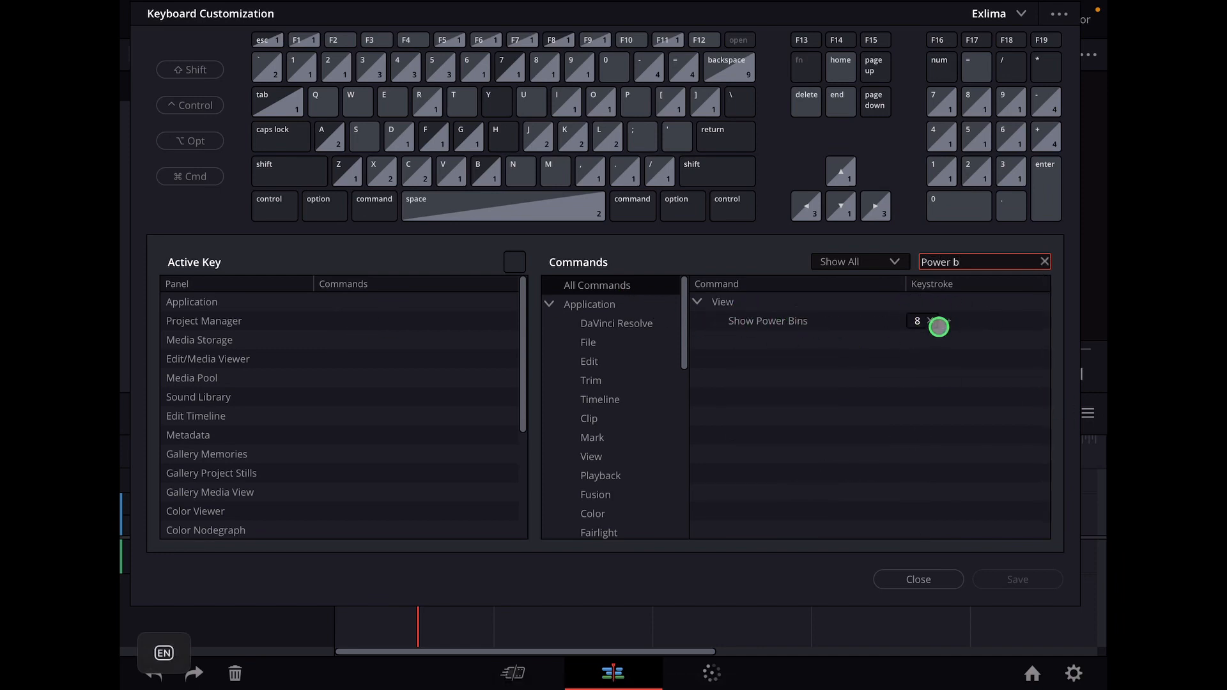
pyautogui.click(918, 579)
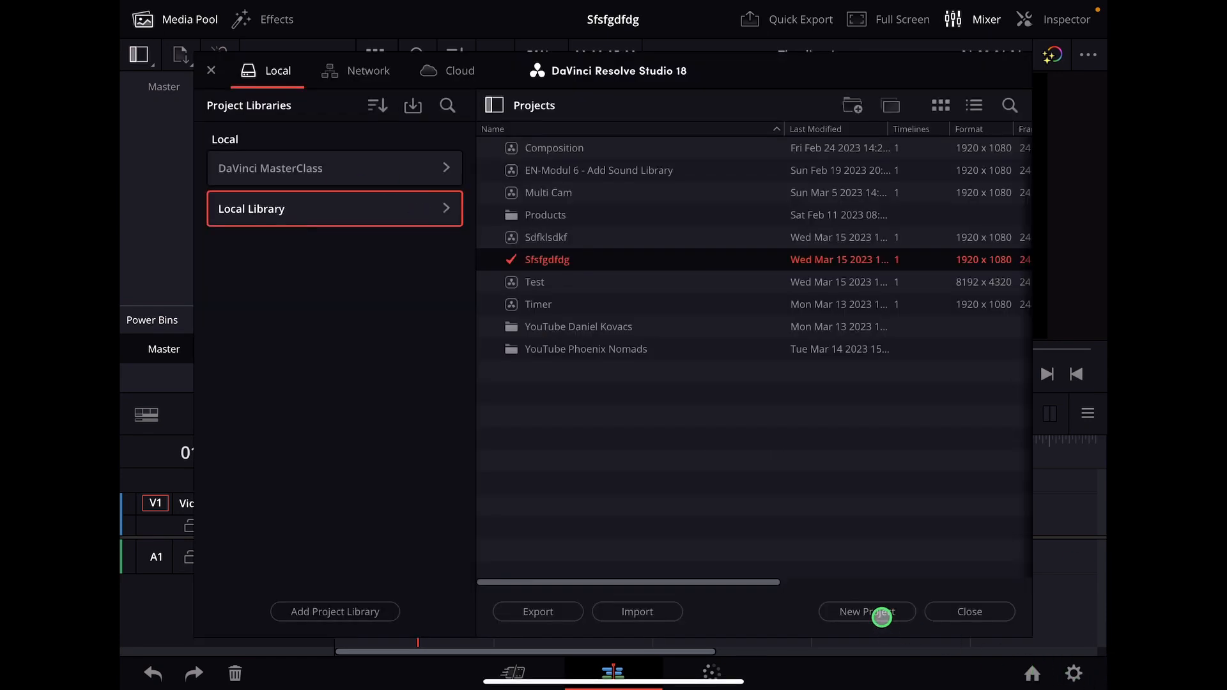
# Step: Create a new project from the Local Library in the Project Manager
pyautogui.click(865, 611)
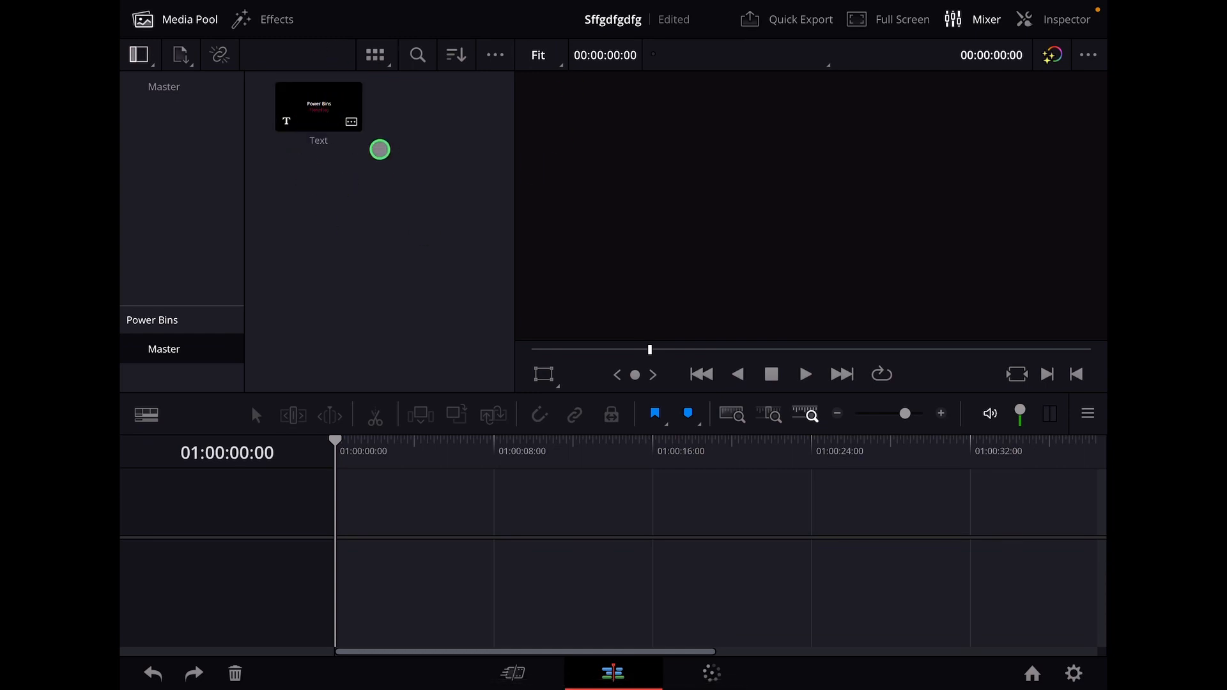
pyautogui.moveTo(374, 245)
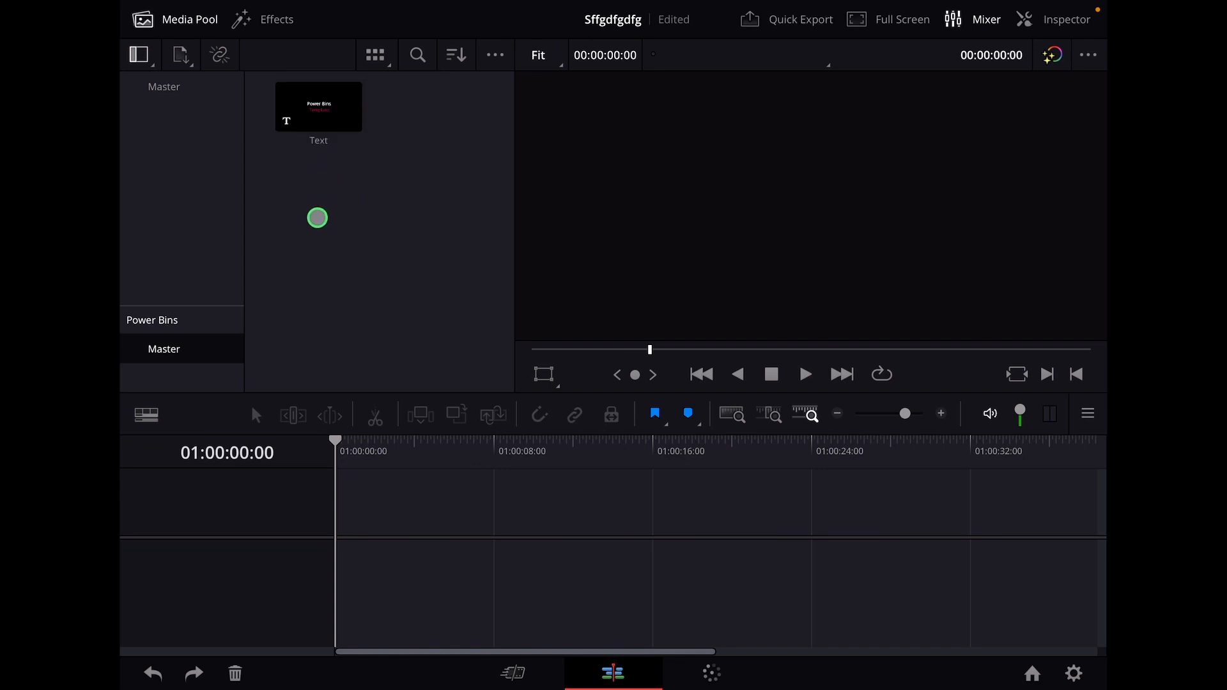
pyautogui.moveTo(442, 313)
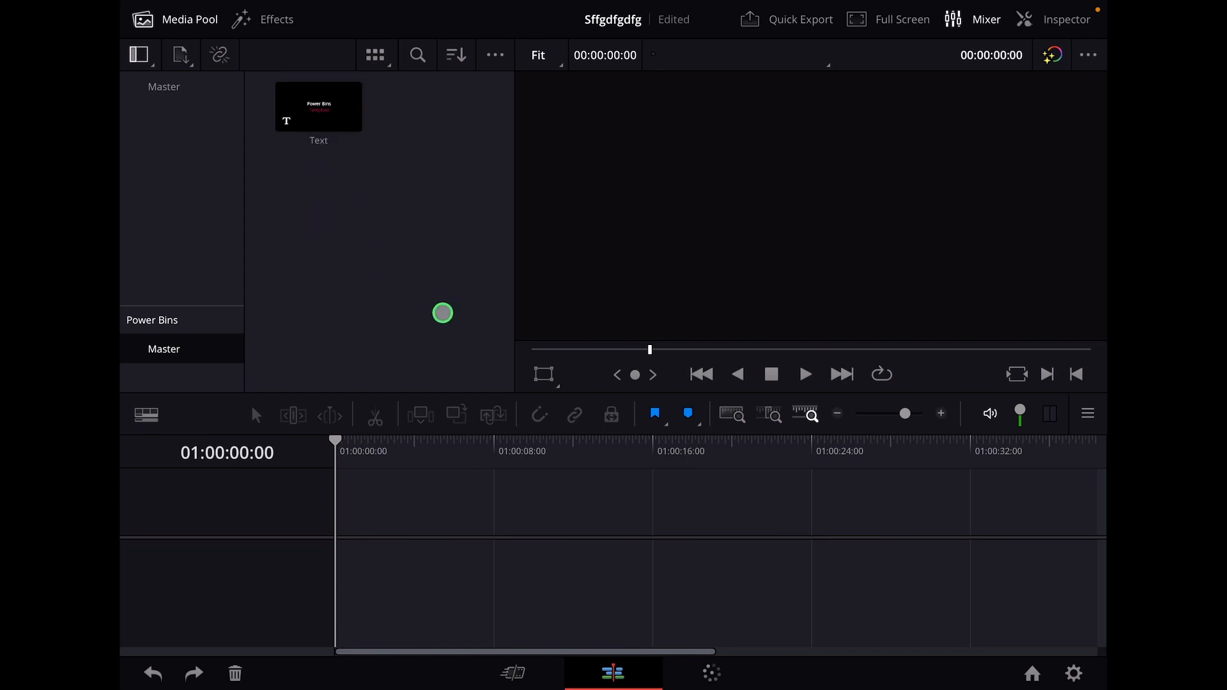